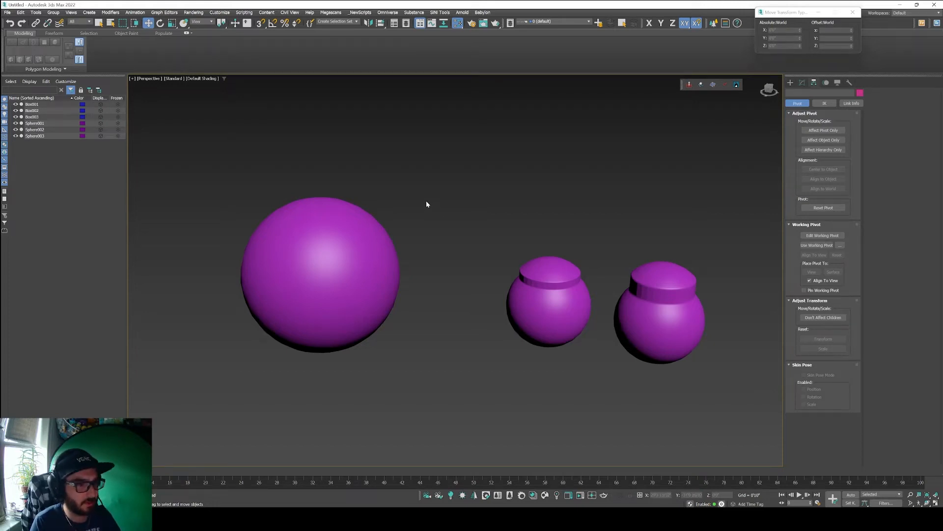
mouse_move(452, 208)
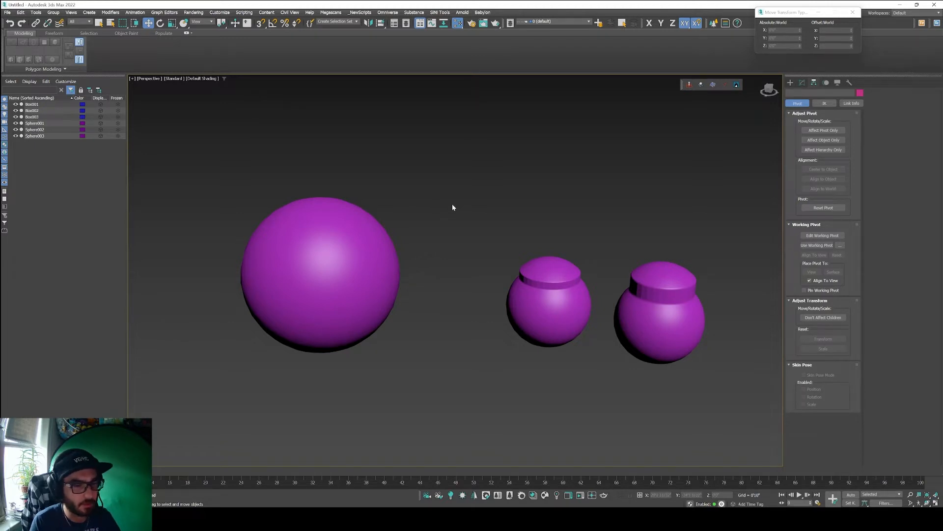
mouse_move(510, 234)
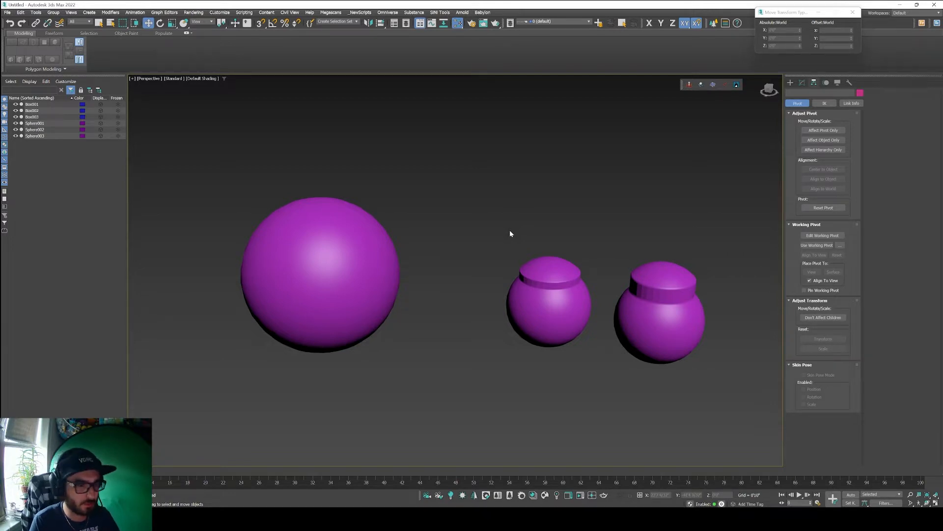
- Clone the large sphere as Sphere004, scale the copy down and reset its scale
click(308, 263)
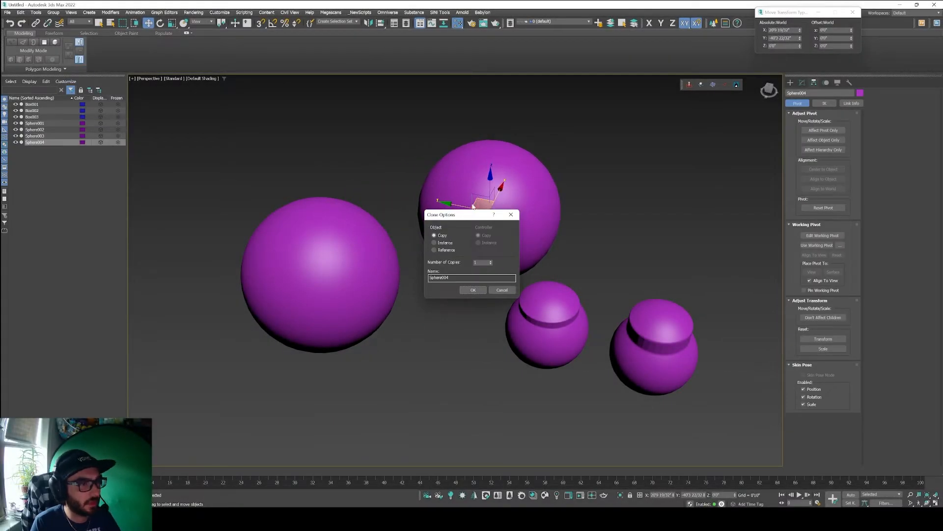
click(473, 290)
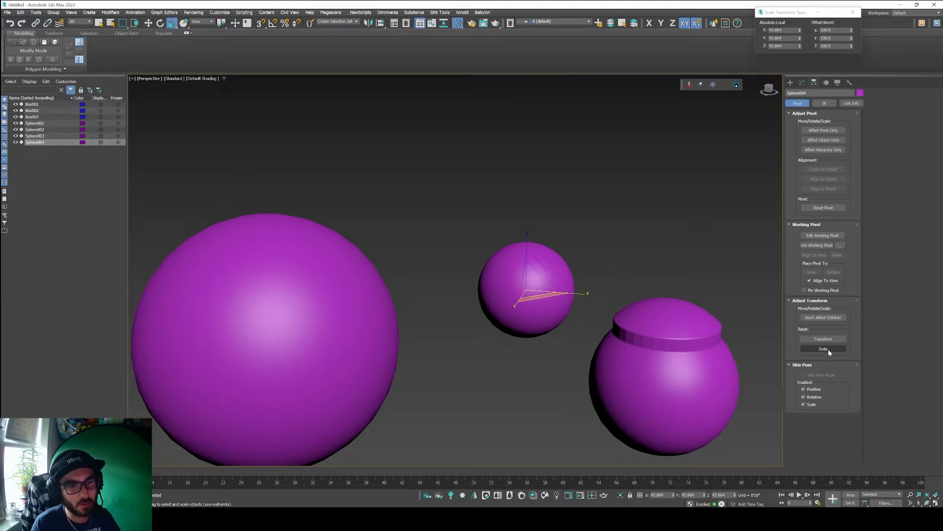
click(824, 349)
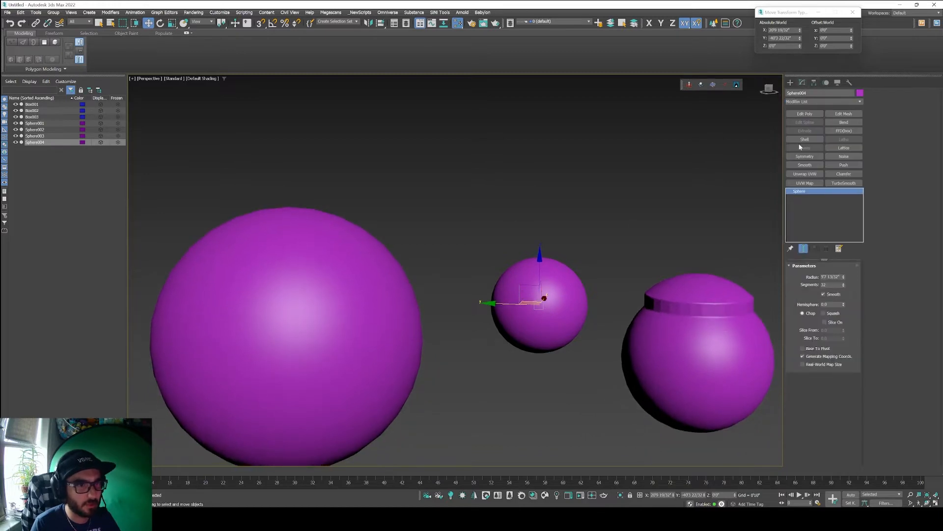
- Clone the small sphere upward to create Sphere005 above the others
click(805, 114)
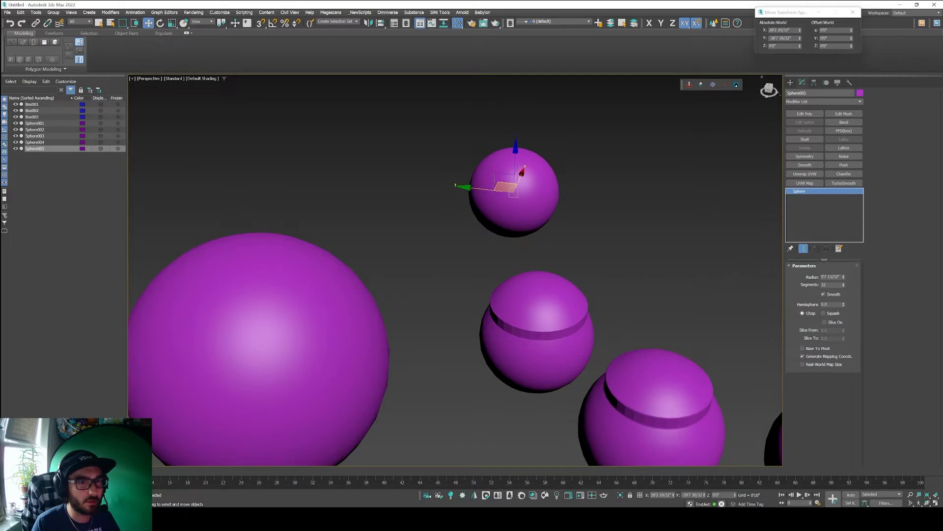
- Add XForm and Edit Poly to Sphere005 and select its top cap polygons
click(822, 101)
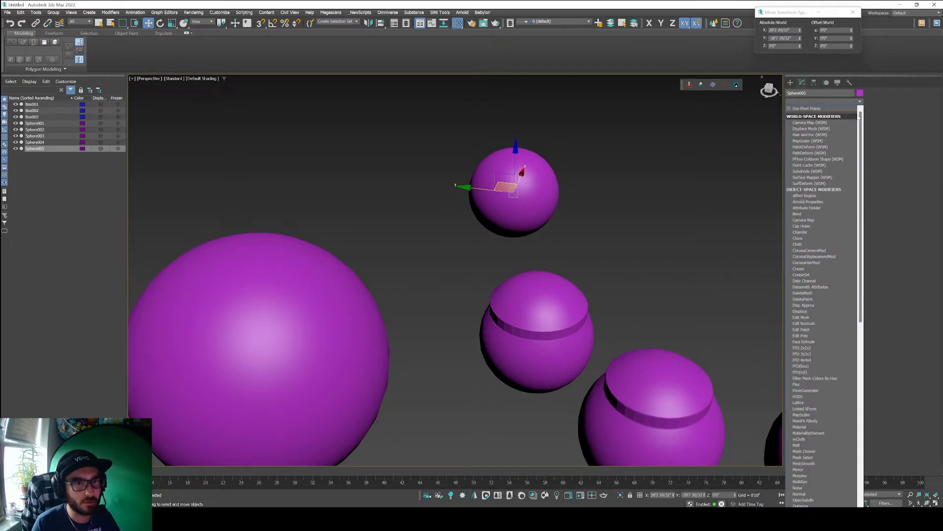
scroll(down, 3)
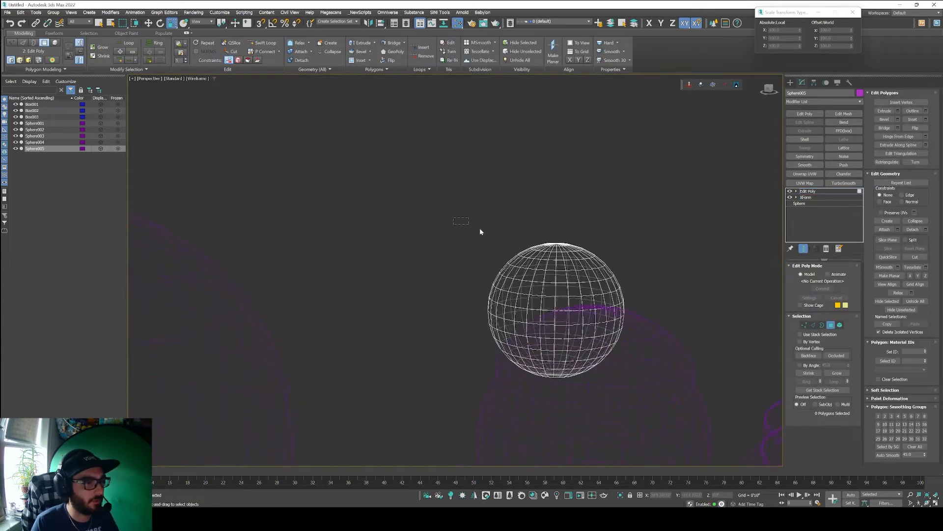
drag(461, 220, 593, 258)
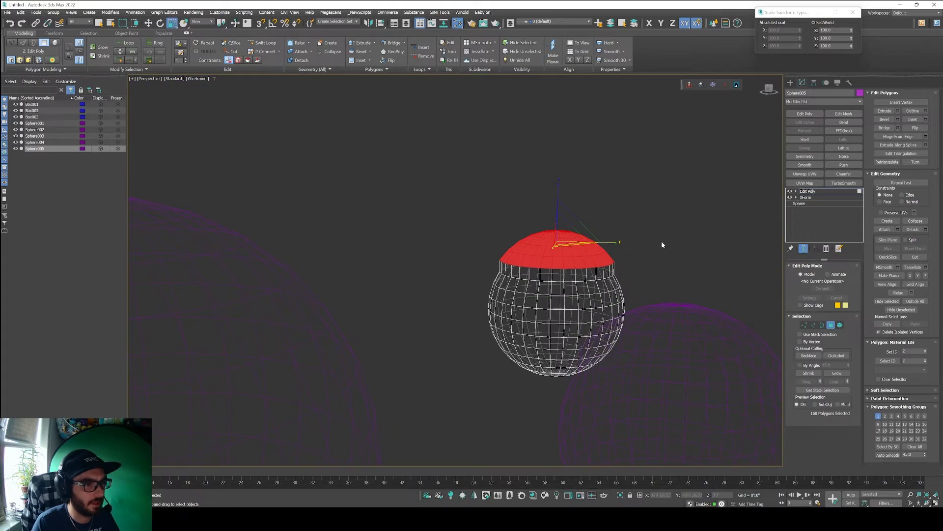
- Collapse the XForm into Sphere005's mesh, extrude the top with Edit Poly and add XForm above
right_click(803, 192)
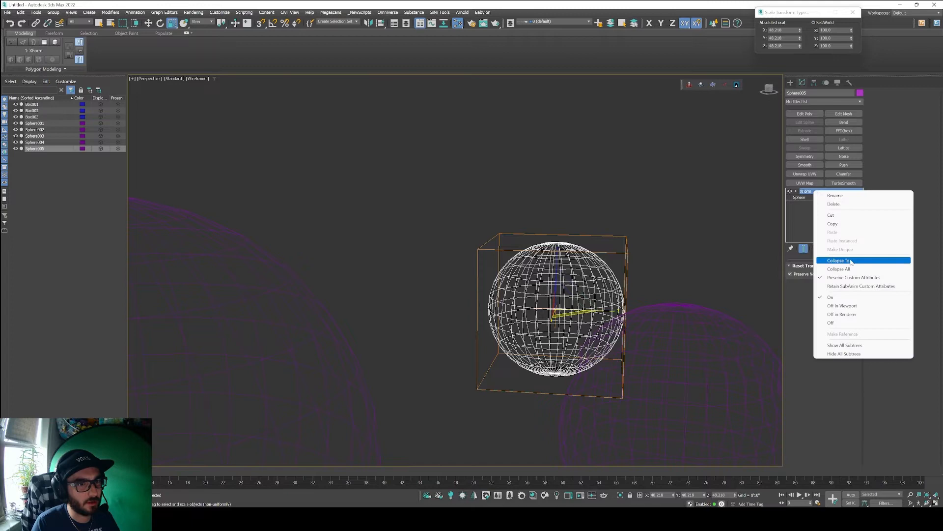
click(835, 260)
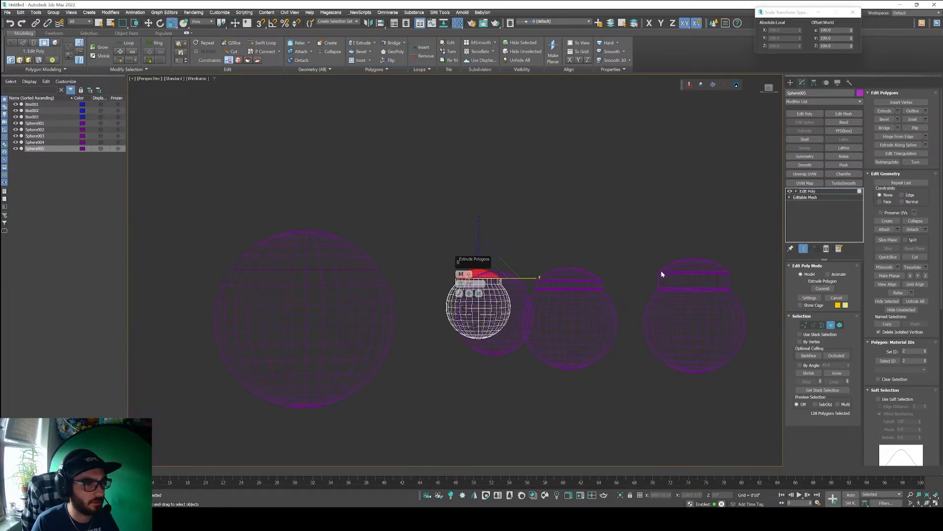
mouse_move(602, 300)
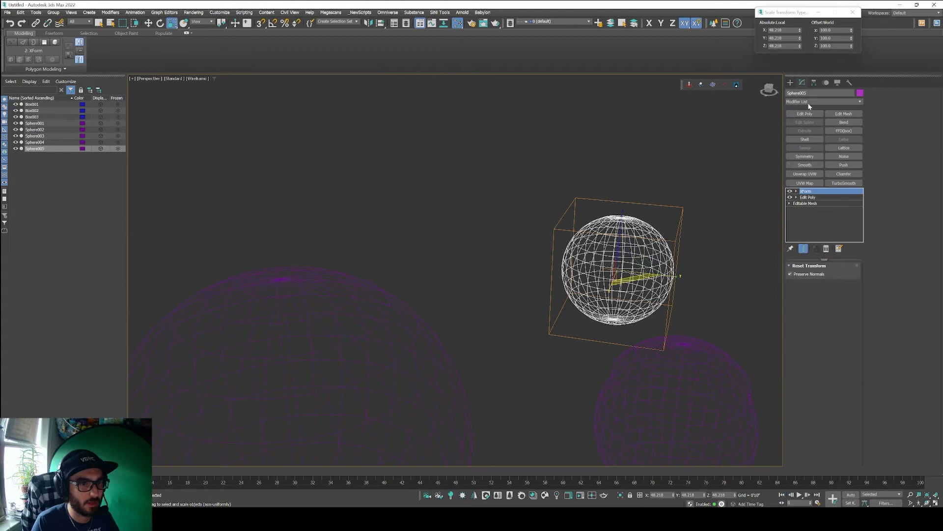
right_click(806, 191)
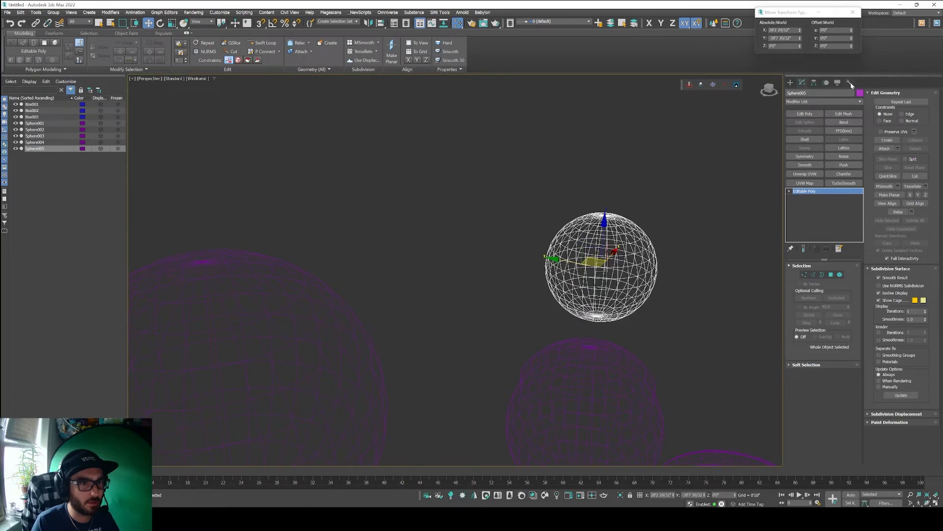
- Reset Sphere005's transform with the Reset XForm utility and extrude its top into a lid
click(849, 82)
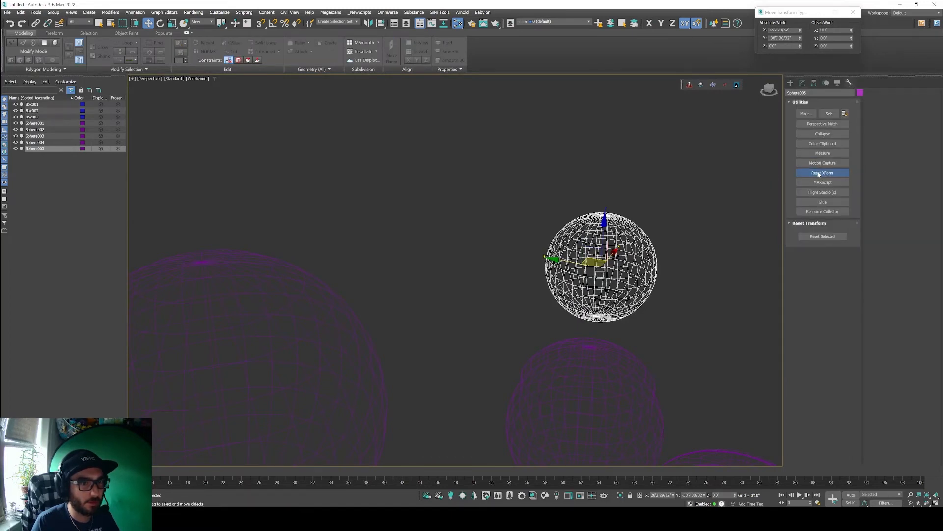
click(821, 173)
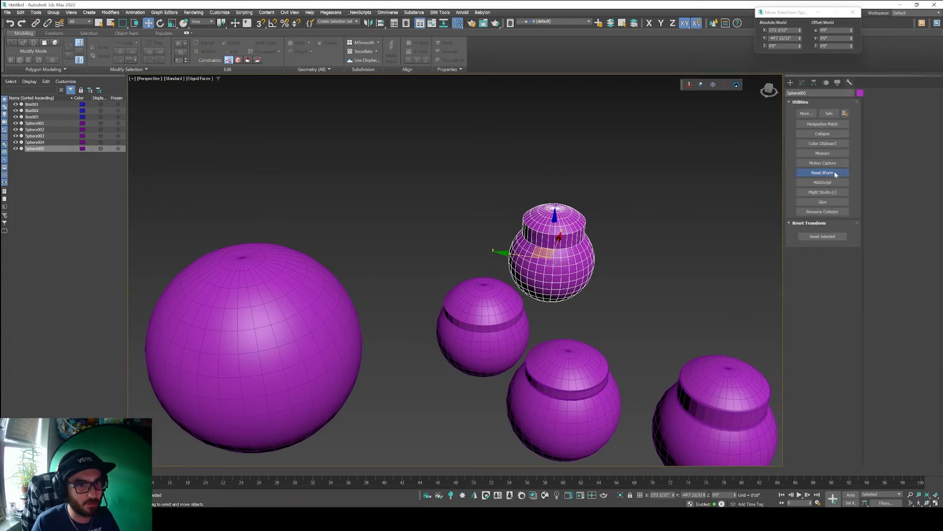
- Reset the lidded sphere's transform from the quad menu, which now offers Reset XForm
right_click(548, 250)
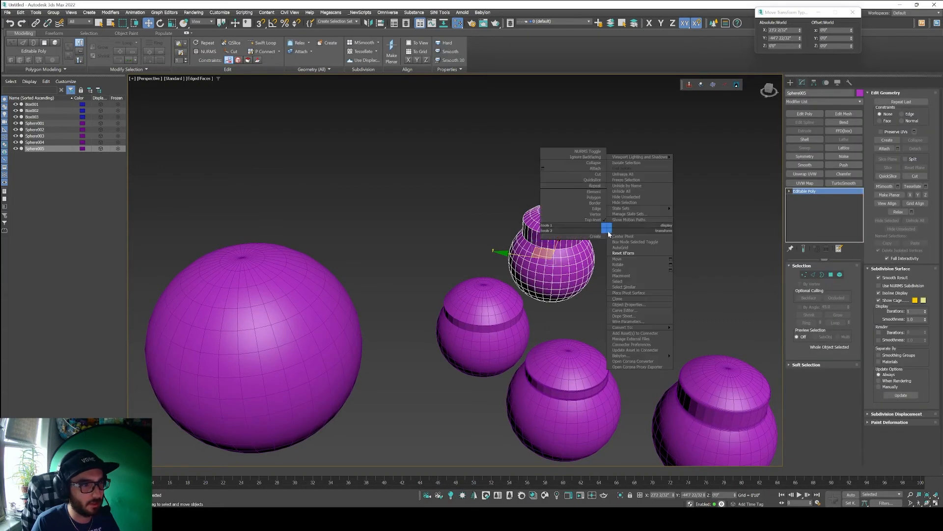
mouse_move(623, 253)
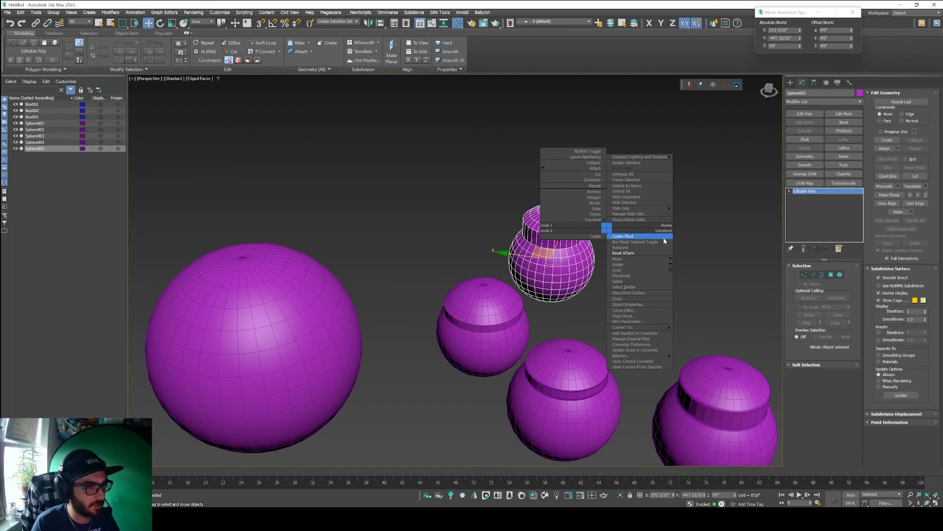
mouse_move(619, 254)
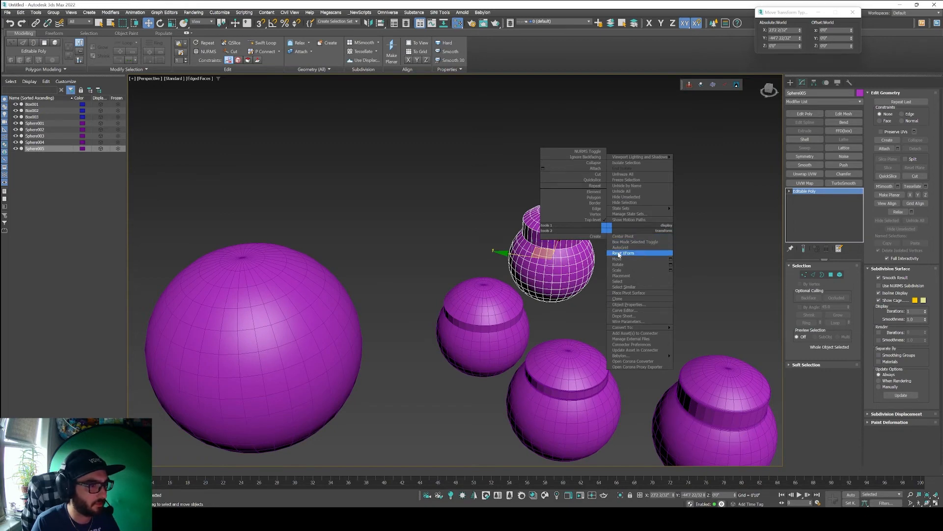
click(618, 258)
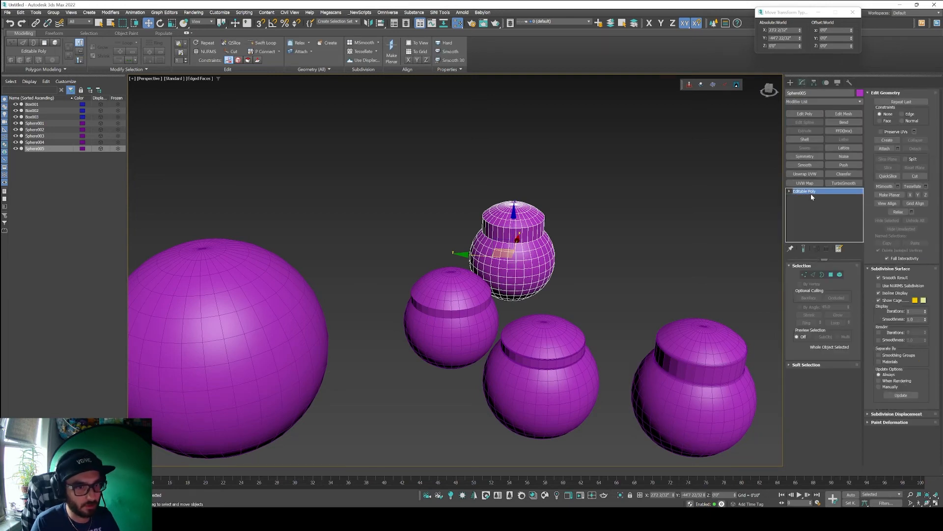
right_click(595, 226)
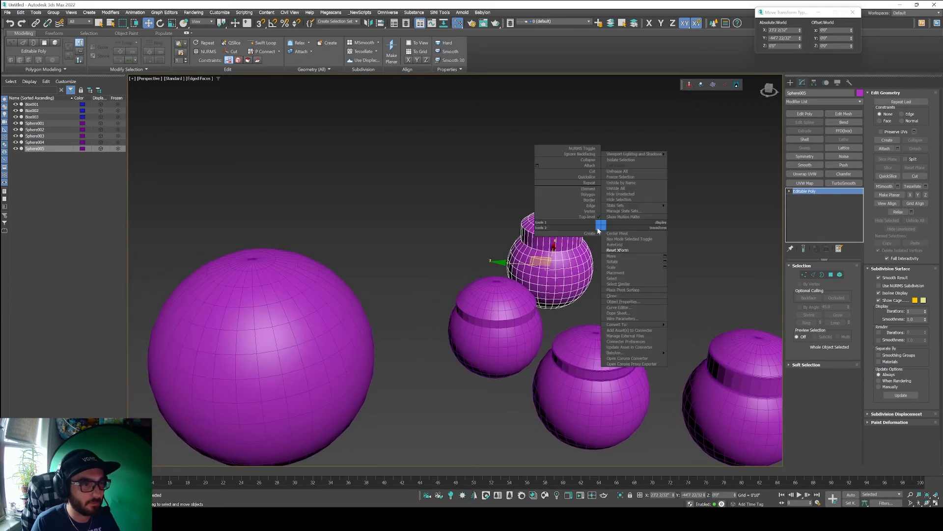
mouse_move(613, 249)
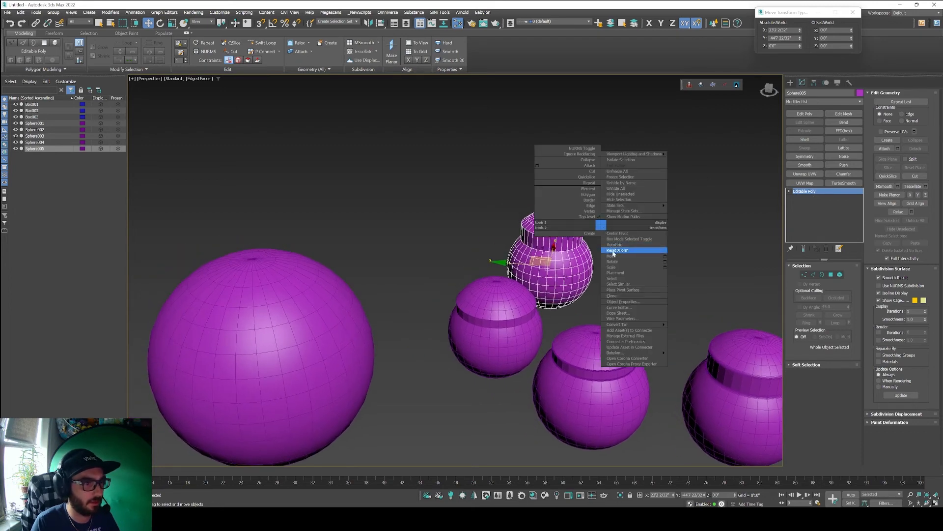